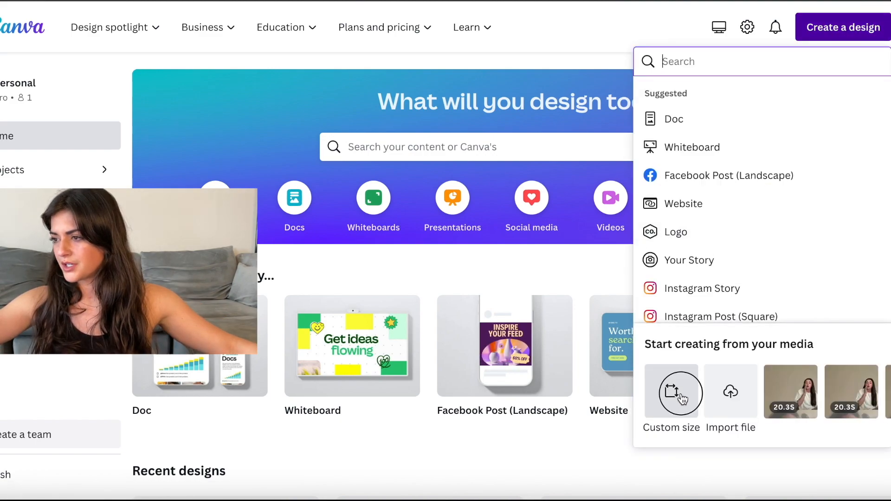
Step: Create a new blank custom-size design of 400 × 200 px
{"action": "left_click", "coordinate": [671, 392]}
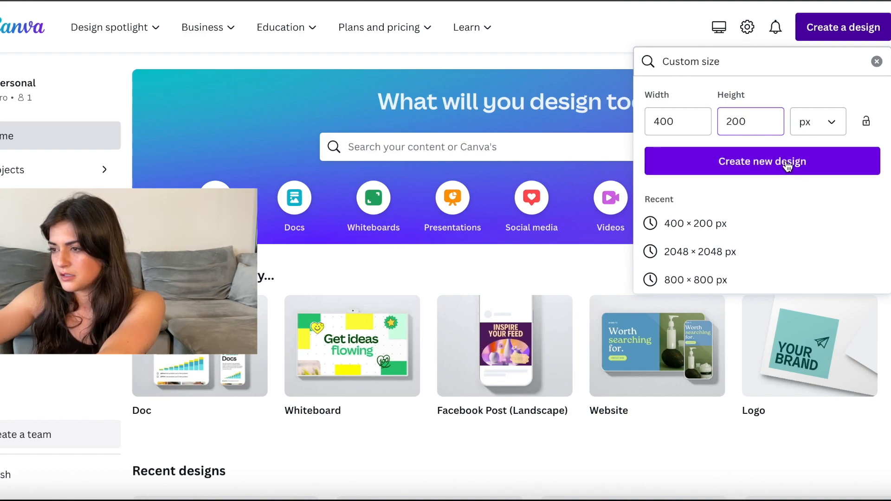
{"action": "left_click", "coordinate": [761, 161]}
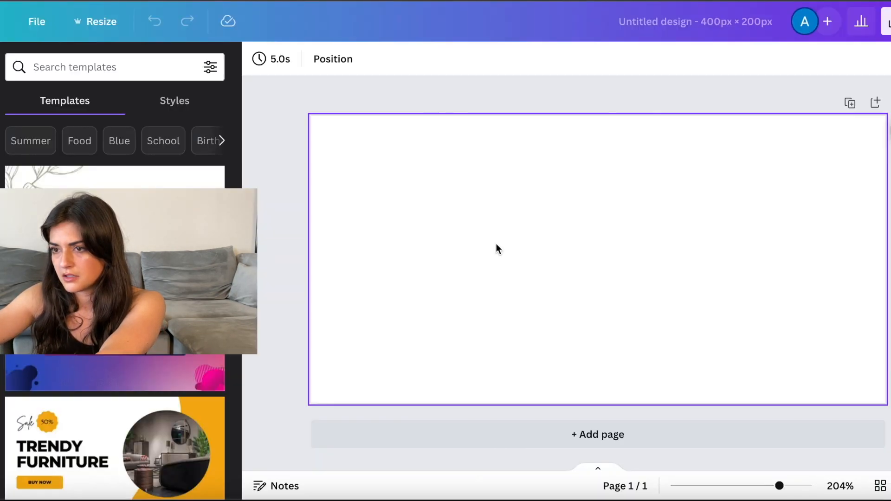
Step: Search templates for 'email sig' and browse the Email Signatures results for the beige minimalist template
{"action": "left_click", "coordinate": [498, 249]}
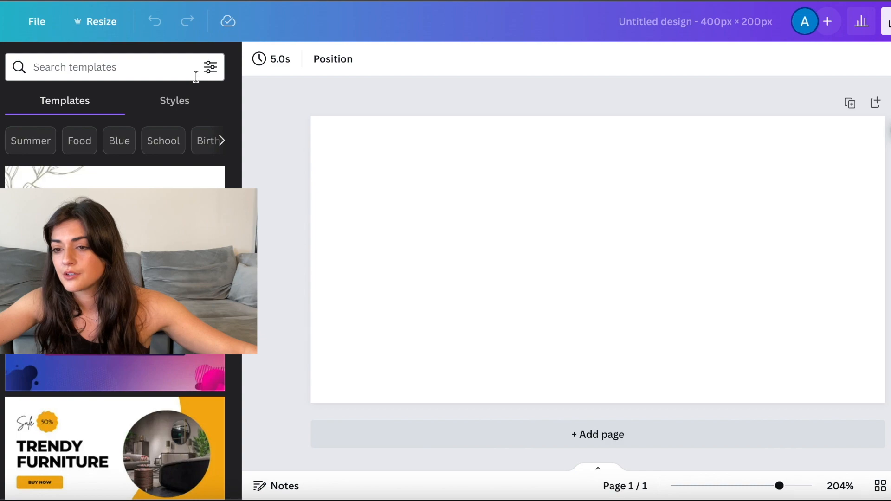
{"action": "type", "text": "email sig"}
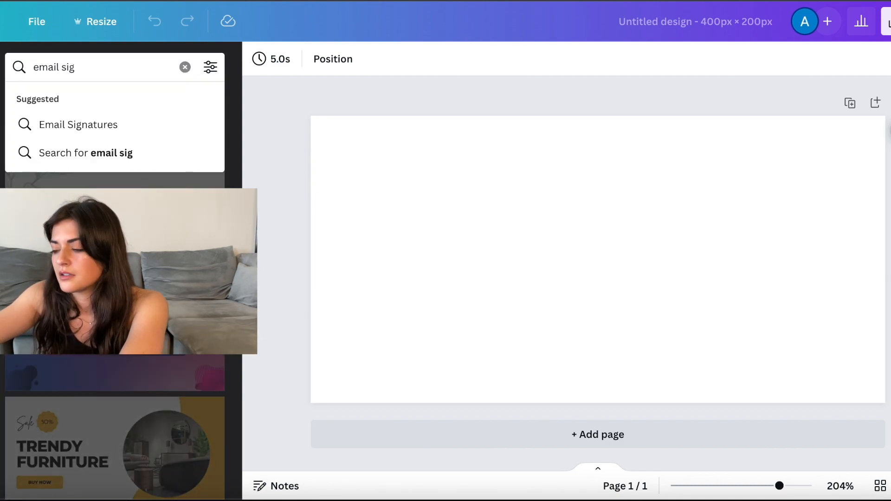
{"action": "left_click", "coordinate": [78, 124]}
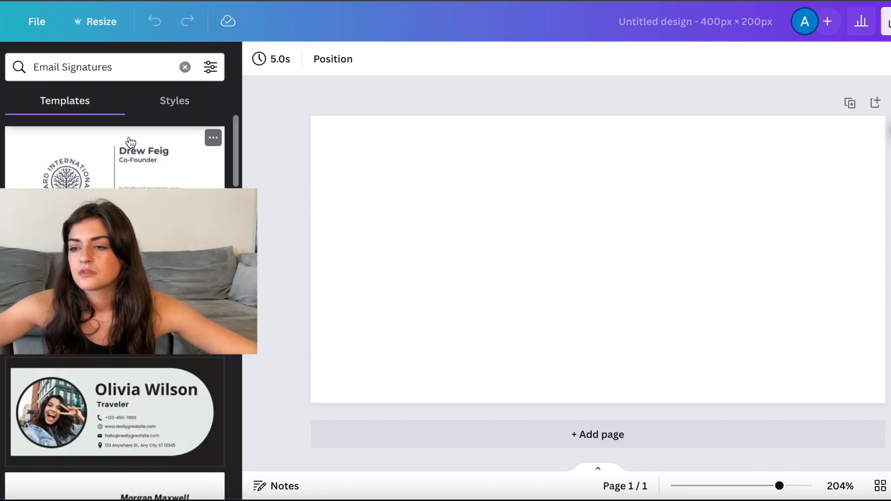
{"action": "scroll", "scroll_direction": "down", "scroll_amount": 3}
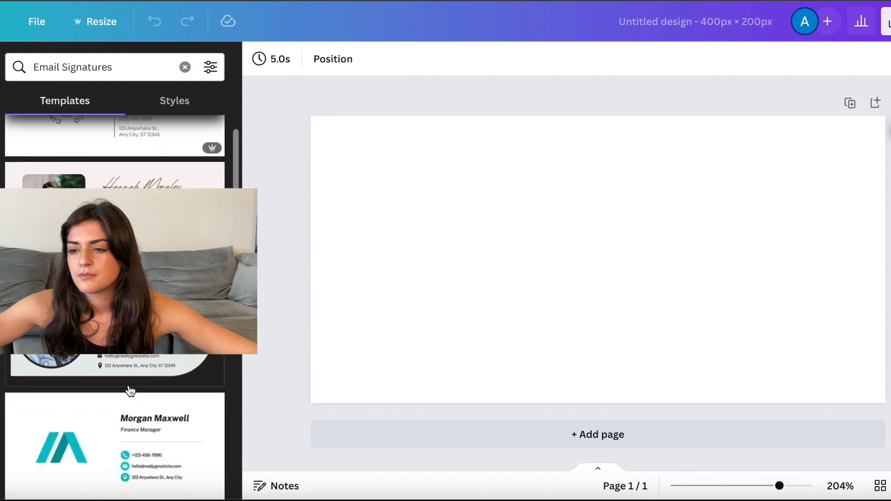
{"action": "scroll", "scroll_direction": "down", "scroll_amount": 3}
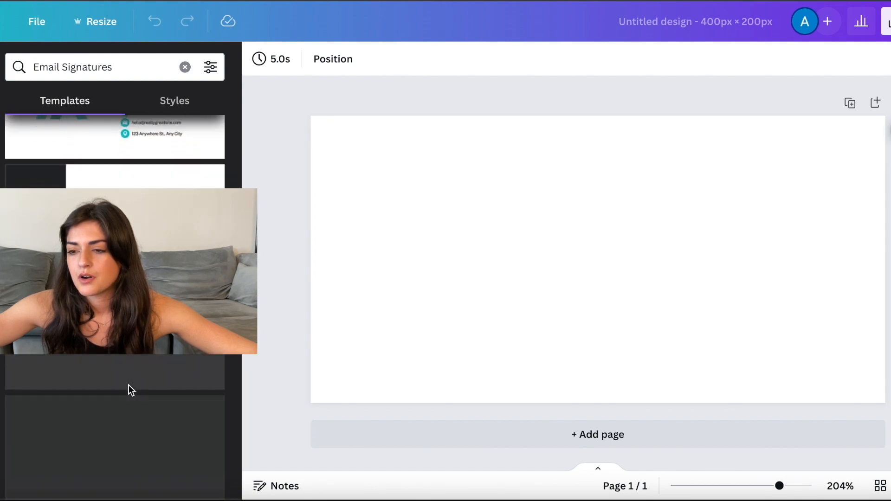
{"action": "scroll", "scroll_direction": "down", "scroll_amount": 3}
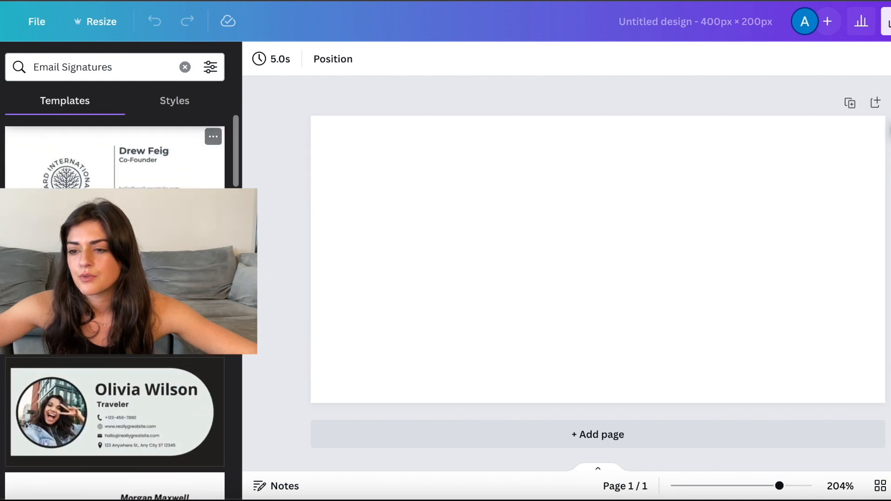
{"action": "mouse_move", "coordinate": [226, 408]}
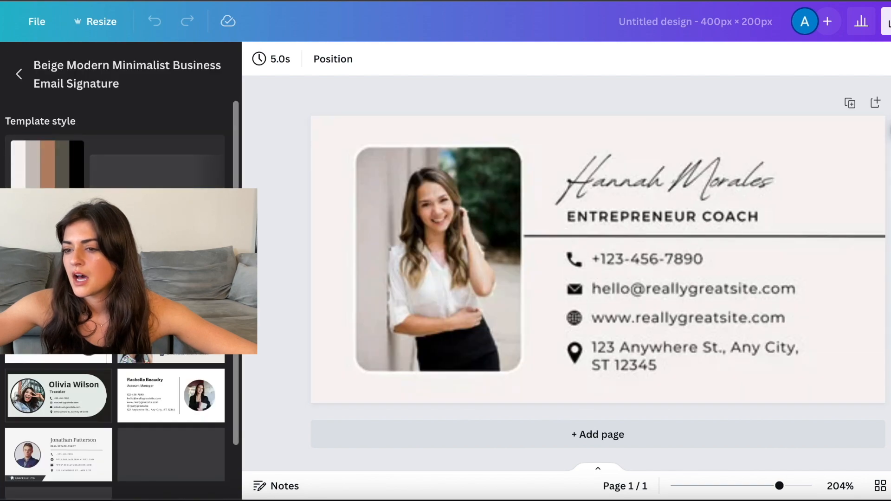
Step: Swap the template's portrait for the uploaded photo of a woman scooping powder into a drink
{"action": "left_click", "coordinate": [438, 259]}
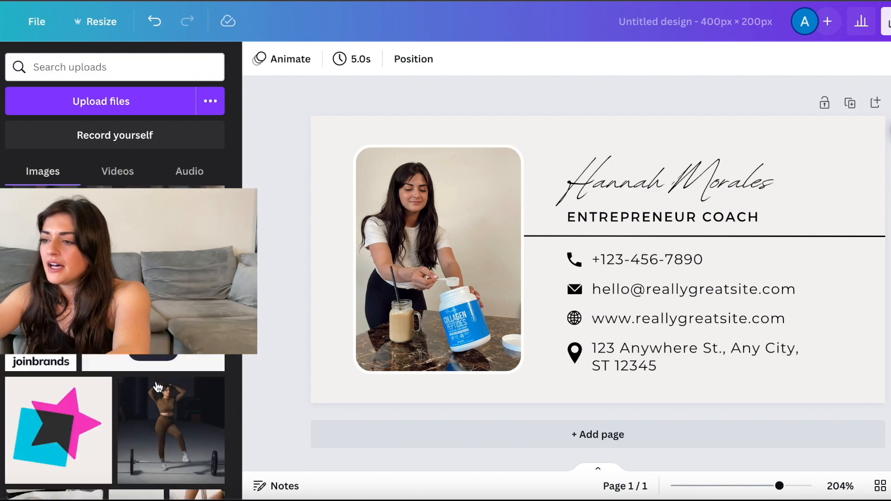
{"action": "left_click", "coordinate": [659, 181]}
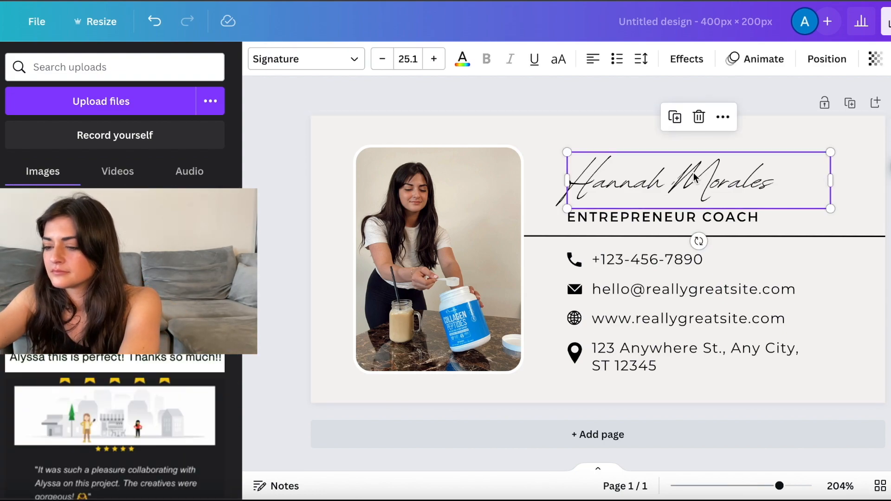
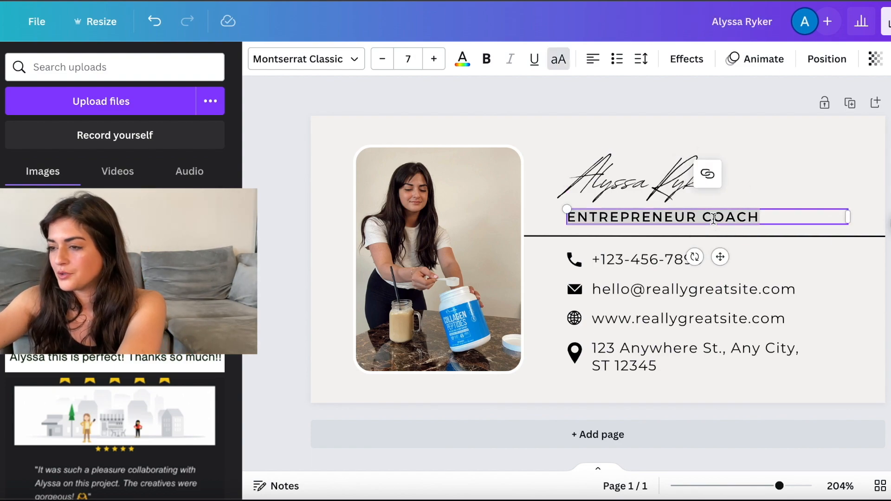
{"action": "type", "text": "UGC"}
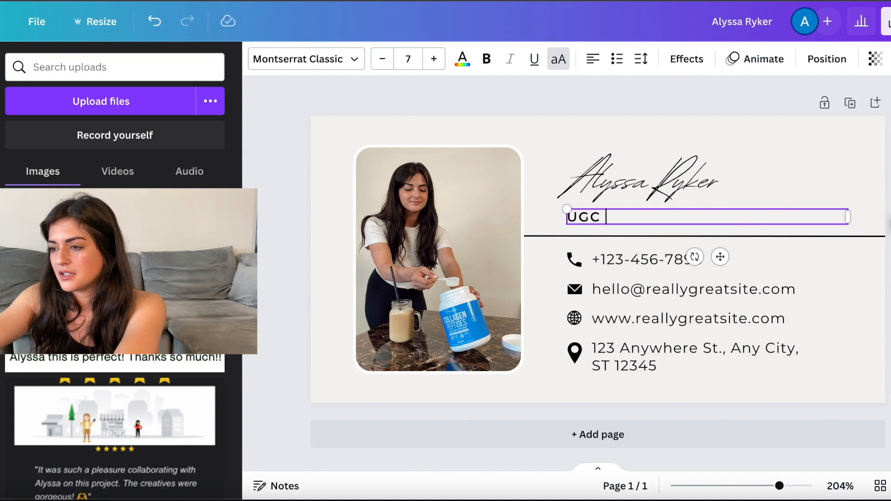
{"action": "type", "text": "| CONTENT CR"}
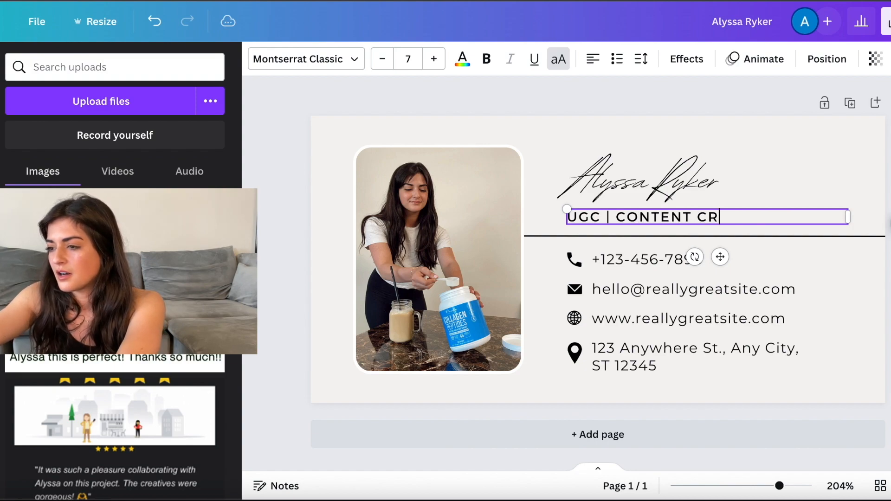
{"action": "left_click", "coordinate": [645, 260]}
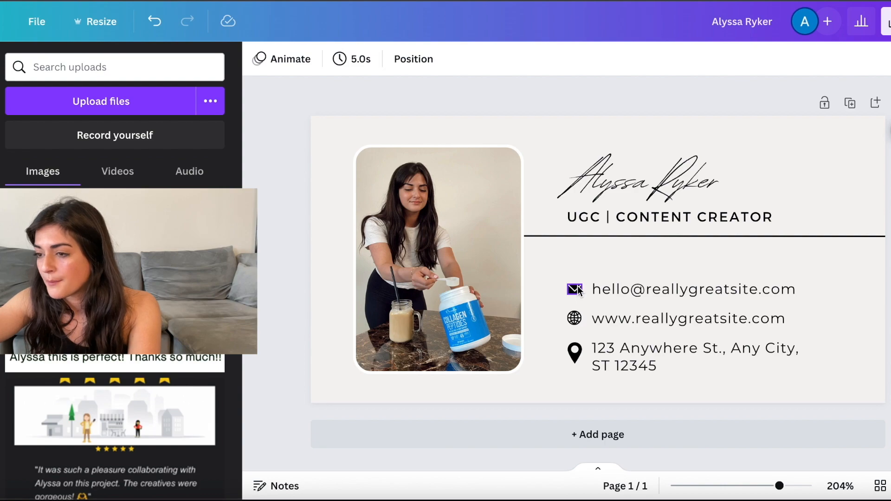
Step: Move the email and website lines up and change the address to New York
{"action": "left_click", "coordinate": [574, 290]}
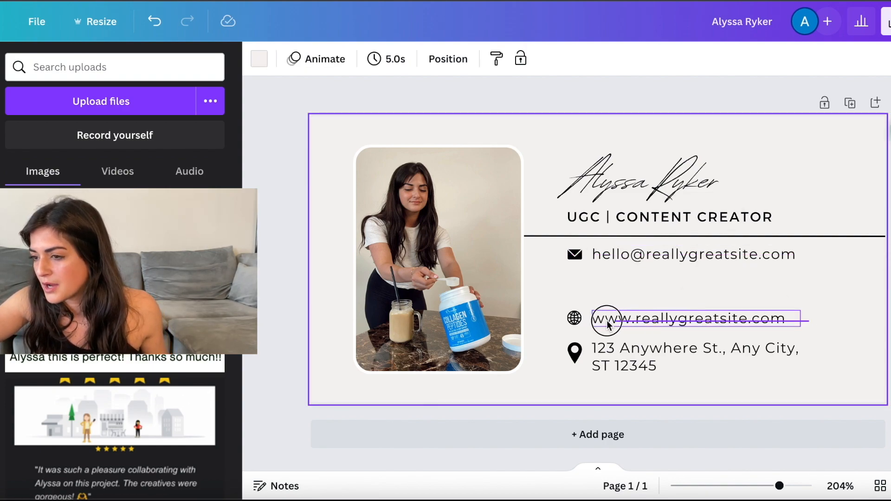
{"action": "left_click", "coordinate": [694, 319]}
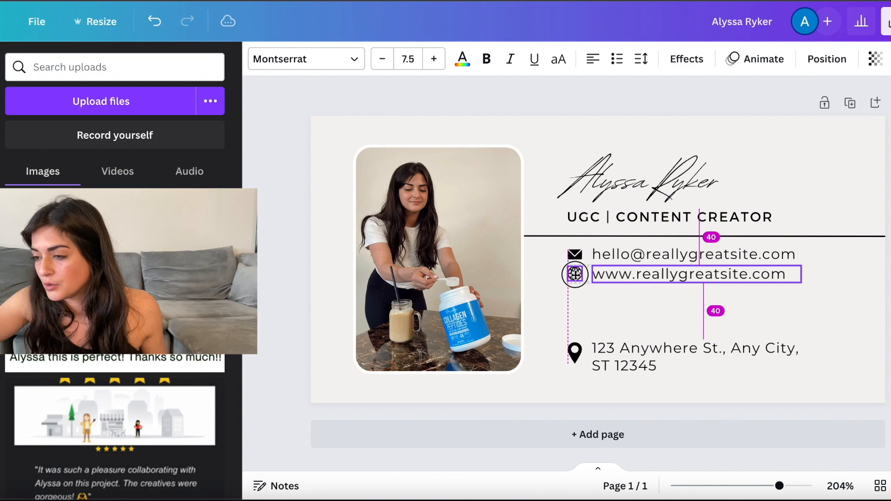
{"action": "left_click", "coordinate": [695, 357]}
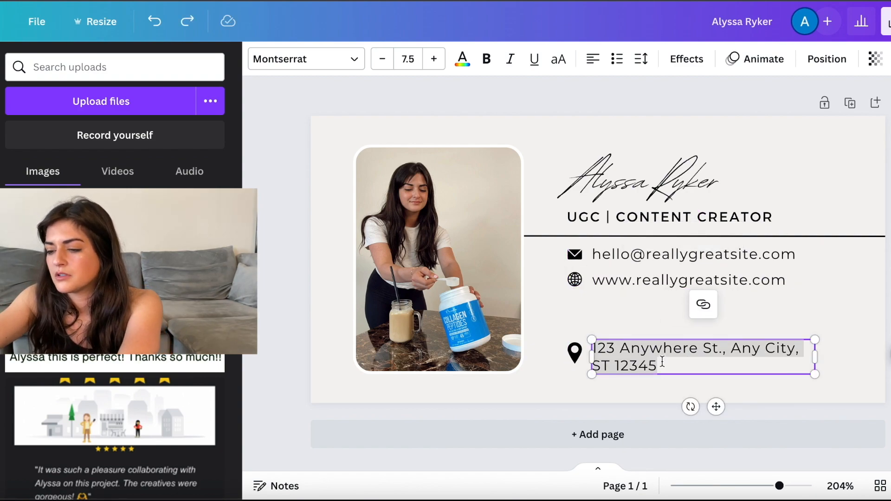
{"action": "type", "text": "New Y"}
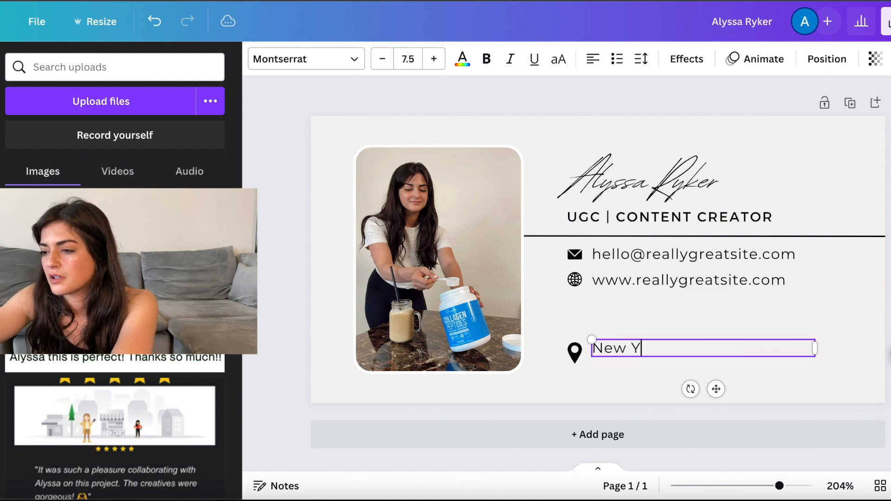
{"action": "type", "text": "ork"}
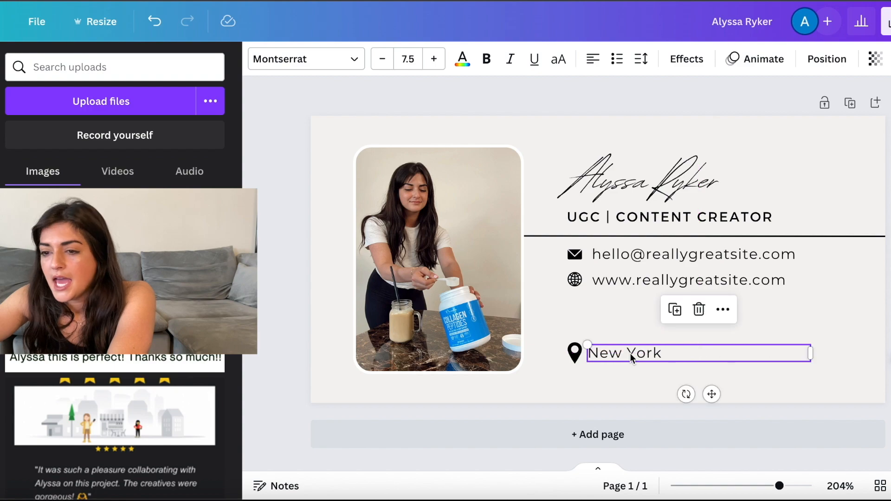
{"action": "left_click", "coordinate": [597, 415]}
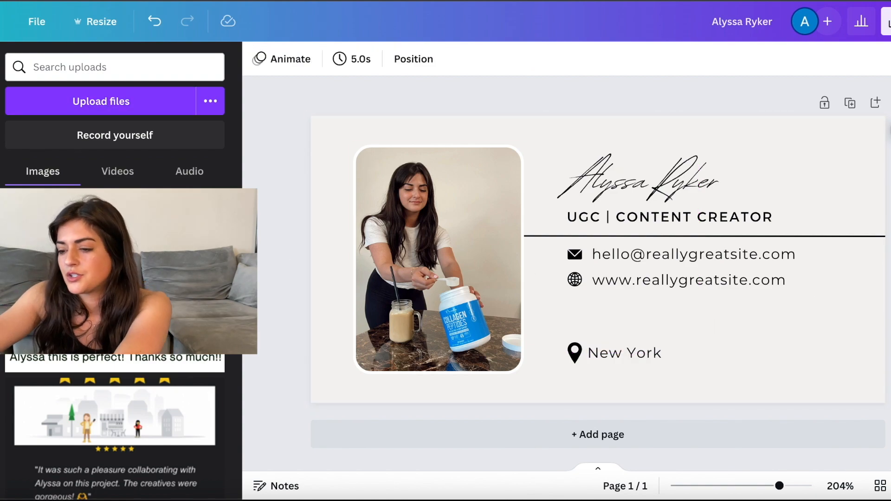
Step: Add an Instagram icon below the website line and a Twitter icon below it
{"action": "type", "text": "in"}
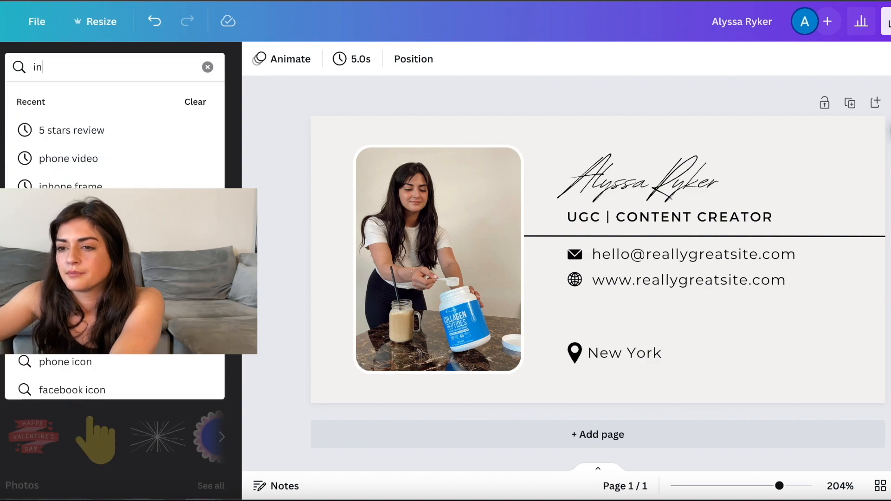
{"action": "type", "text": "instaf"}
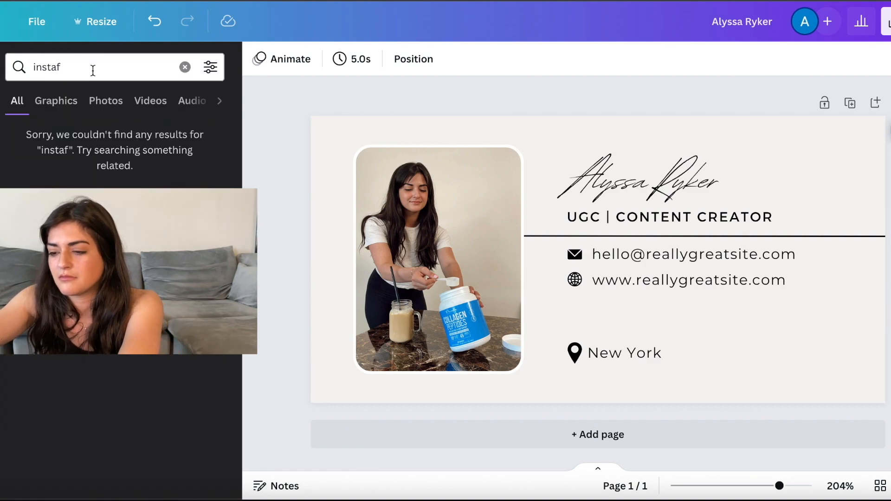
{"action": "type", "text": "instagram"}
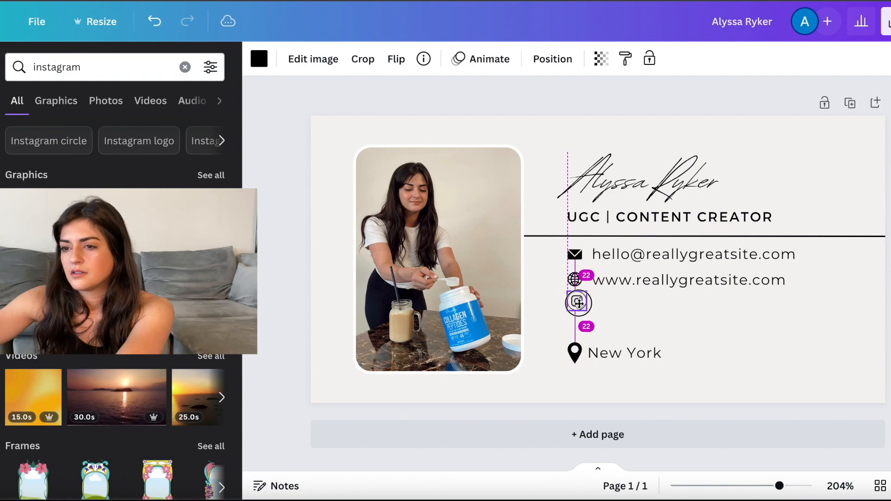
{"action": "left_click", "coordinate": [579, 302]}
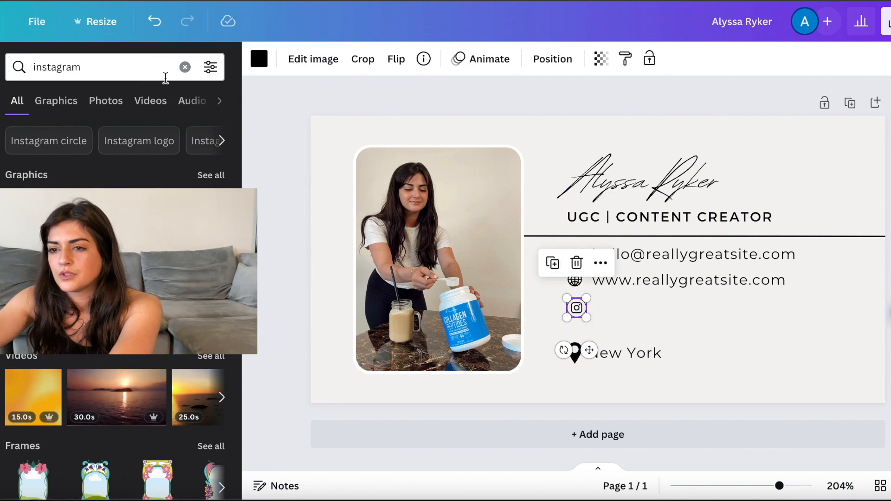
{"action": "type", "text": "twitter"}
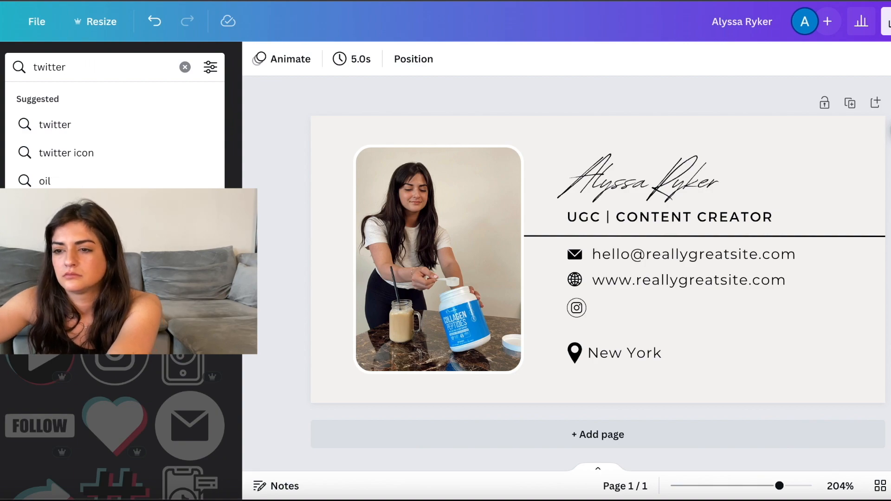
{"action": "left_click", "coordinate": [66, 152]}
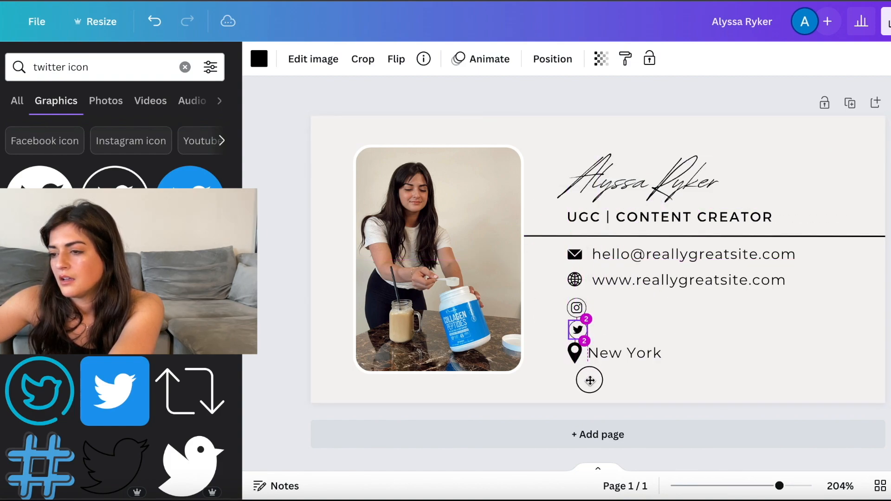
{"action": "left_click", "coordinate": [535, 385]}
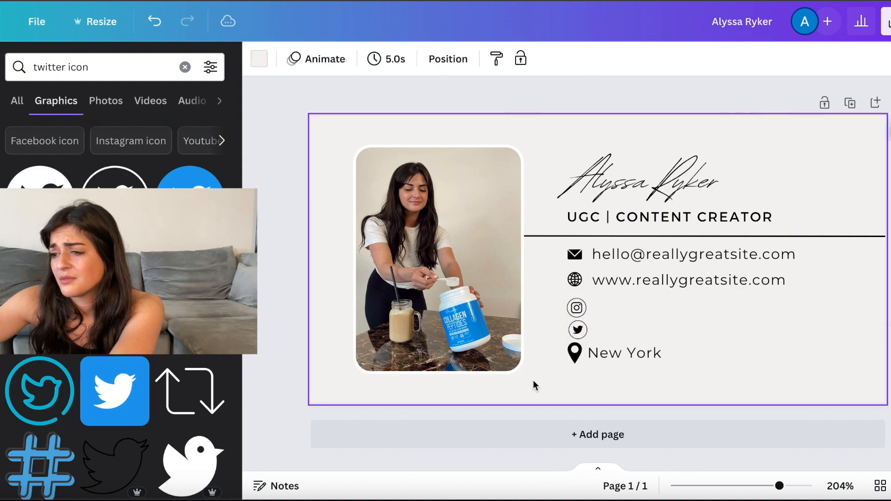
{"action": "left_click", "coordinate": [688, 280]}
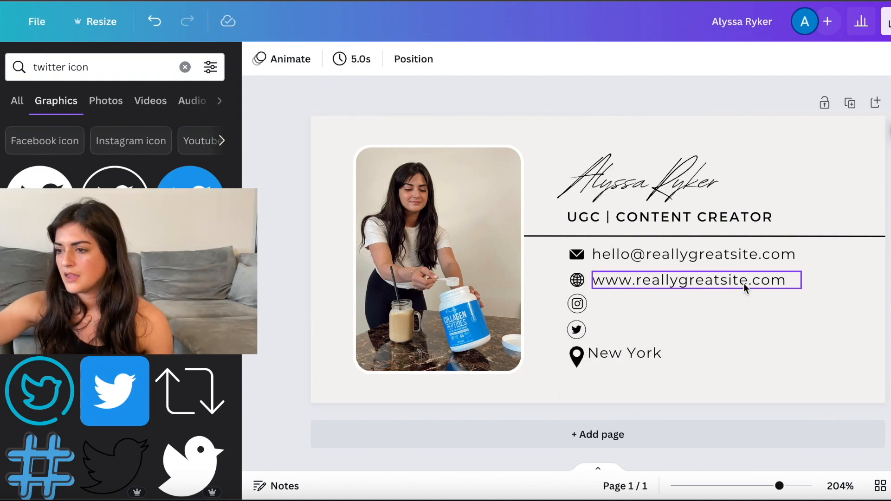
{"action": "left_click", "coordinate": [624, 353]}
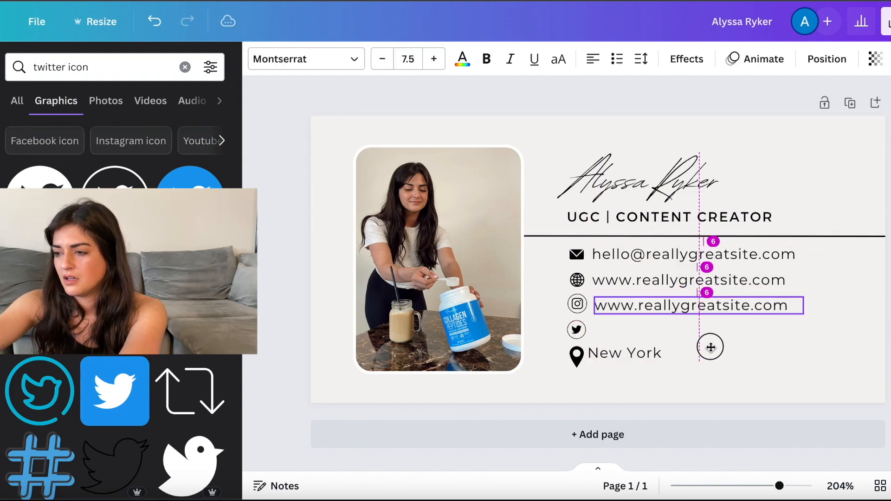
{"action": "type", "text": "@really"}
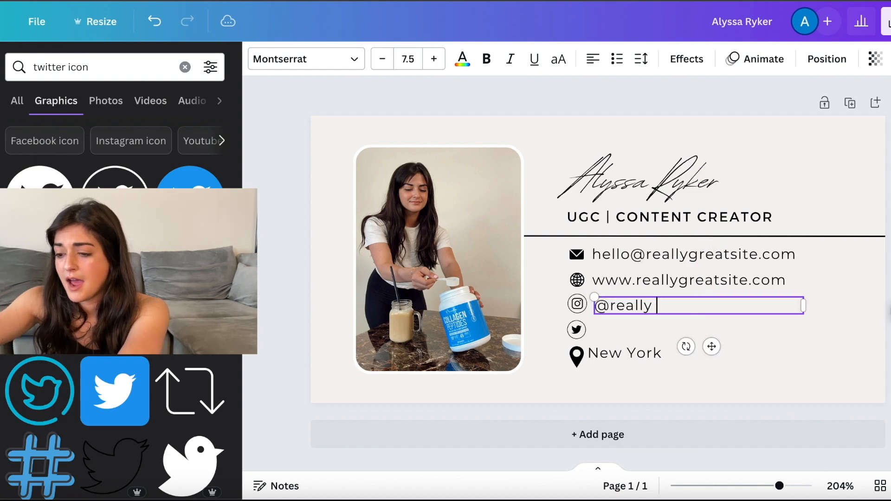
{"action": "type", "text": "greatwebsite"}
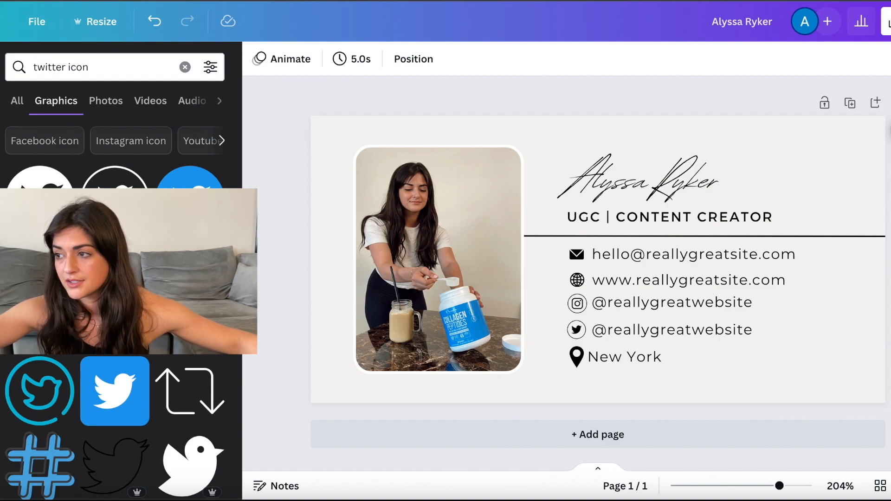
Step: Download the finished signature design as a PNG via Share > Download
{"action": "left_click", "coordinate": [887, 21]}
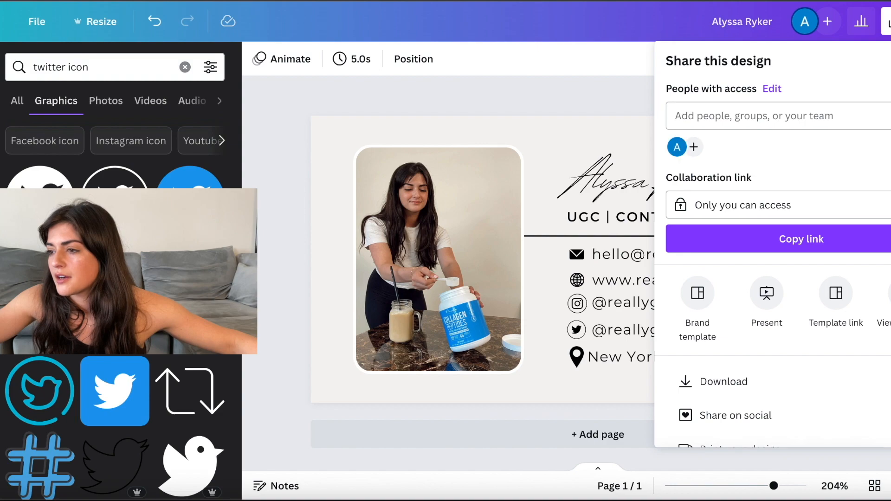
{"action": "left_click", "coordinate": [723, 382]}
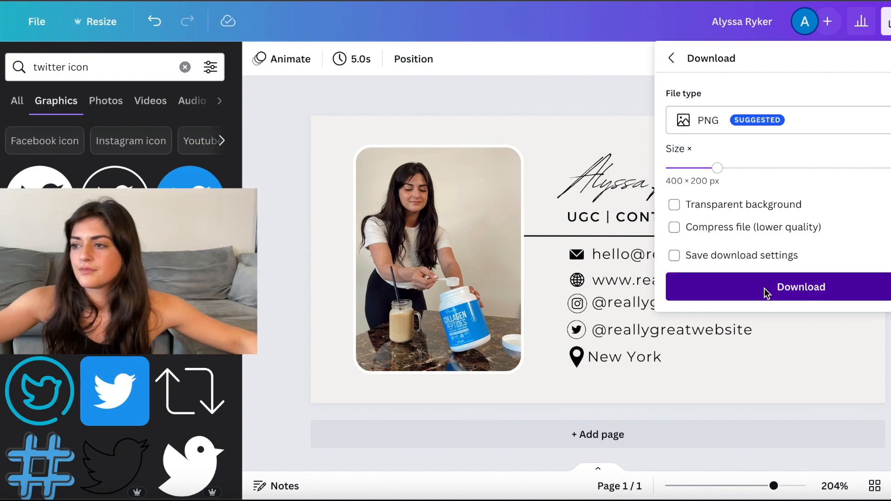
{"action": "left_click", "coordinate": [800, 286]}
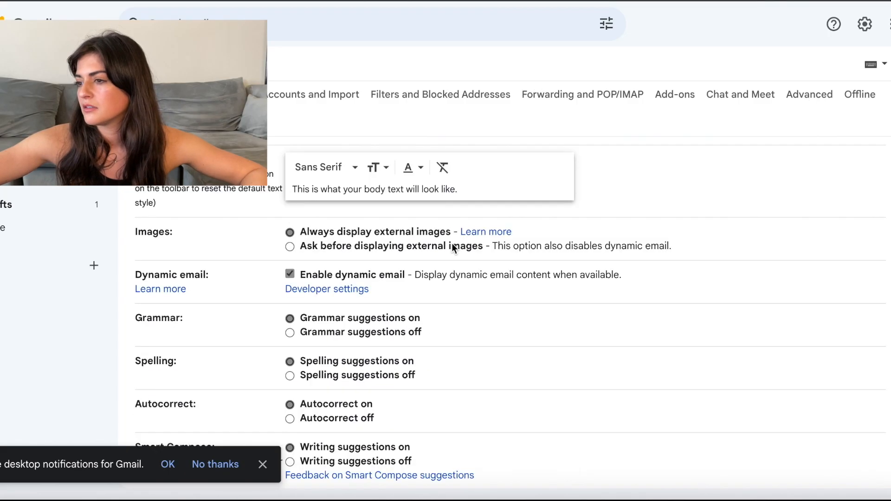
Step: In Gmail settings, create a new empty signature named UGC YT
{"action": "scroll", "scroll_direction": "down", "scroll_amount": 3}
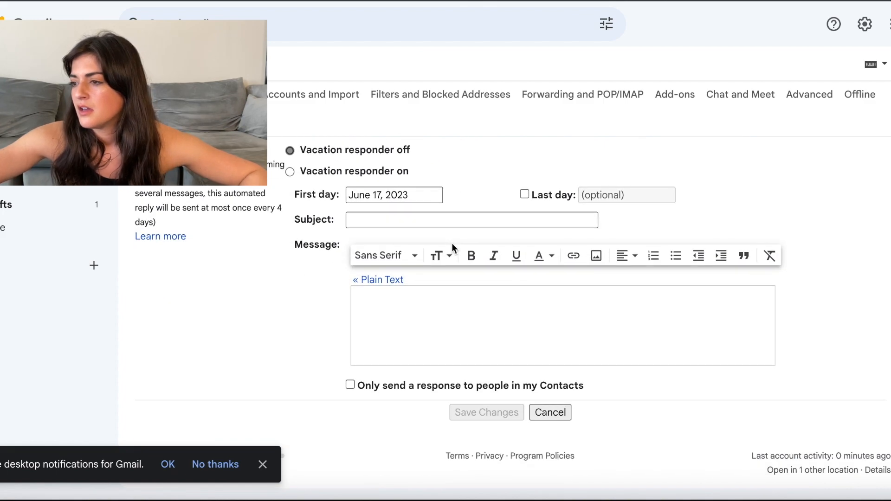
{"action": "scroll", "scroll_direction": "up", "scroll_amount": 3}
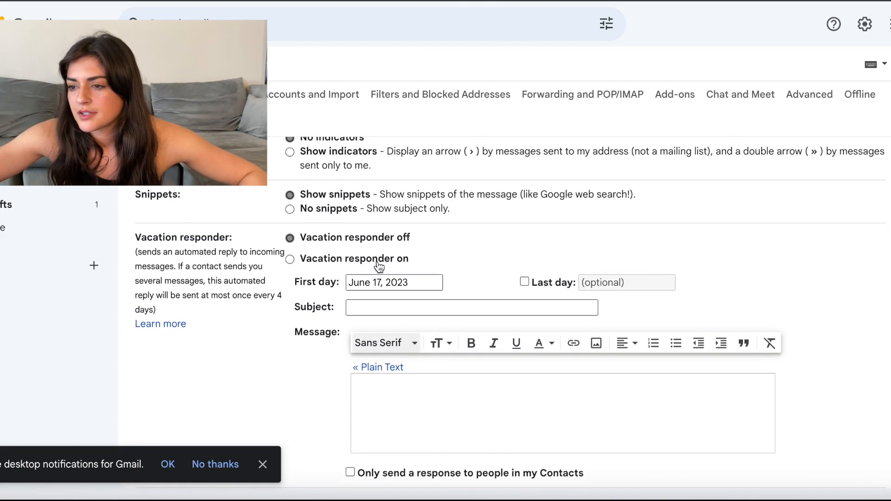
{"action": "scroll", "scroll_direction": "up", "scroll_amount": 3}
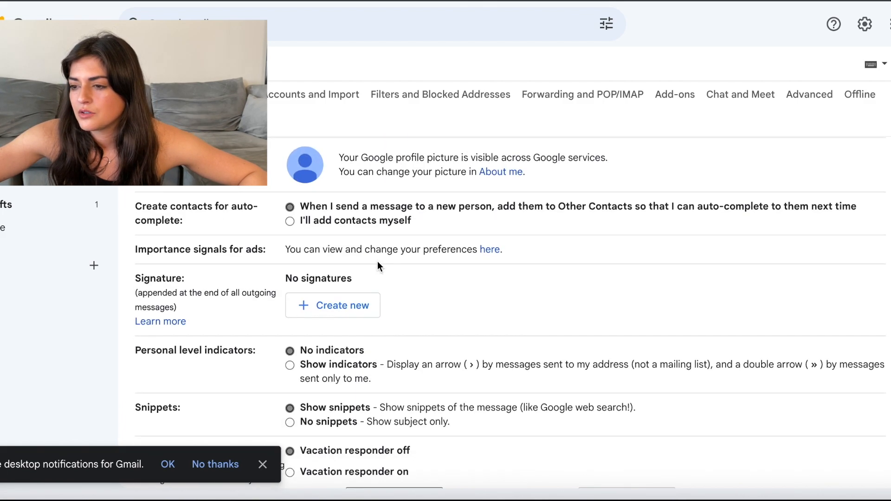
{"action": "scroll", "scroll_direction": "down", "scroll_amount": 3}
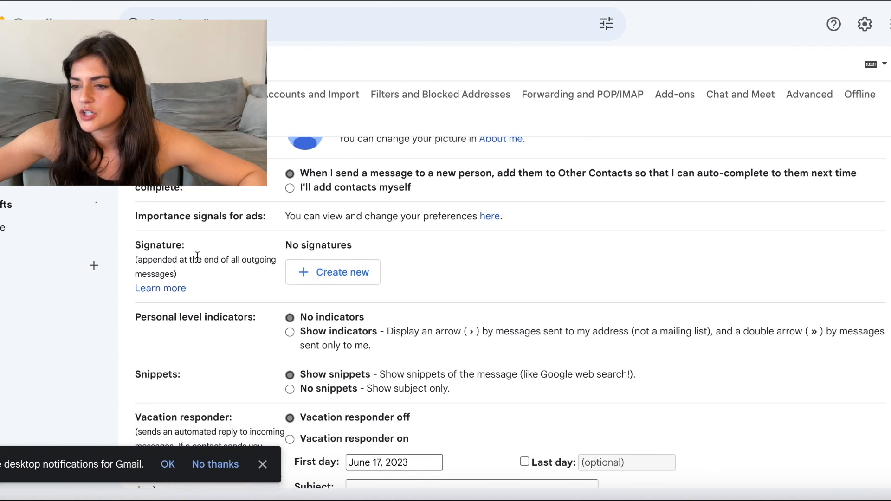
{"action": "left_click", "coordinate": [333, 272]}
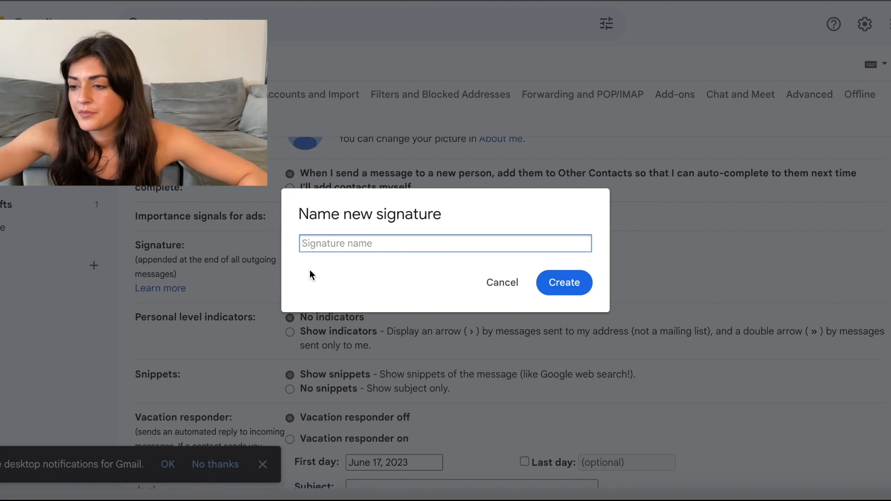
{"action": "type", "text": "UGC"}
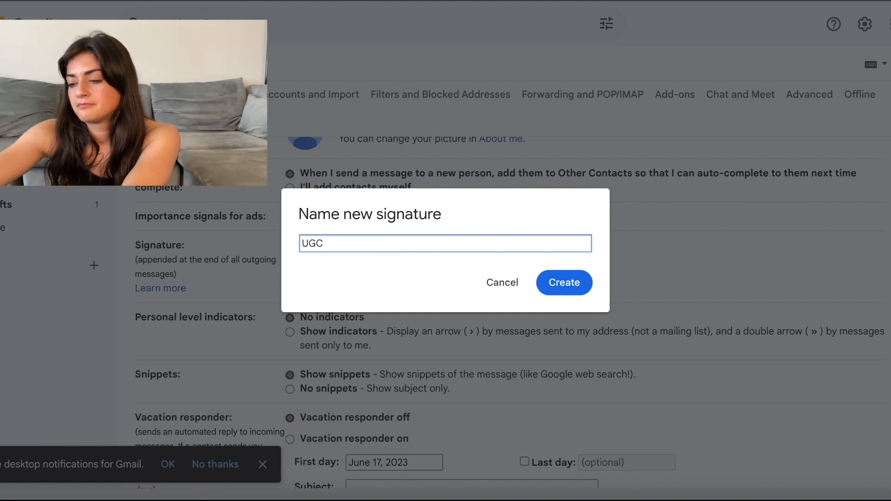
{"action": "type", "text": "YT"}
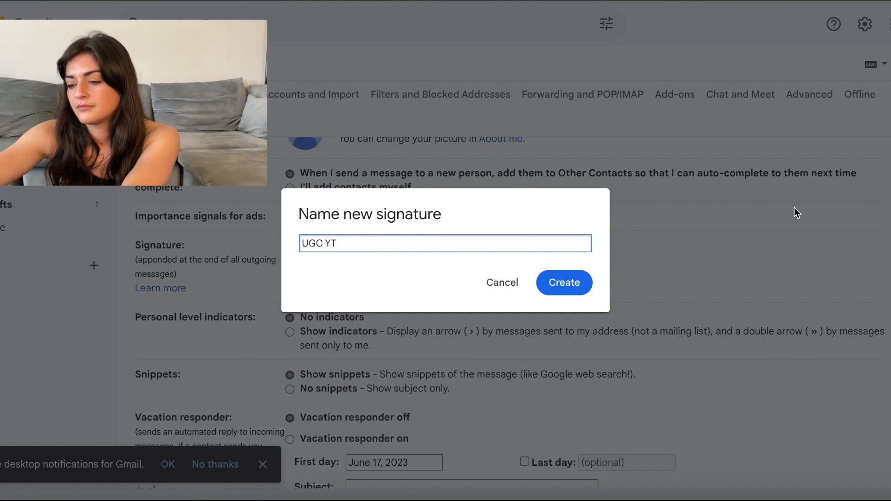
{"action": "left_click", "coordinate": [564, 282]}
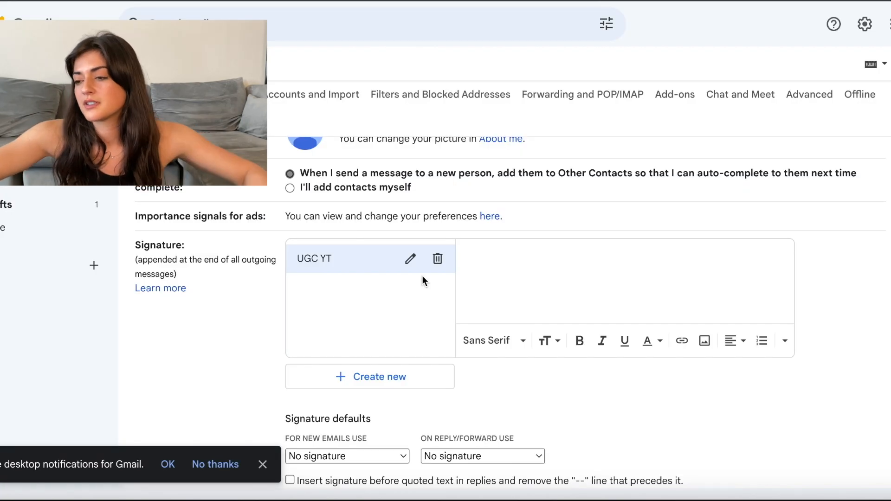
{"action": "mouse_move", "coordinate": [731, 341]}
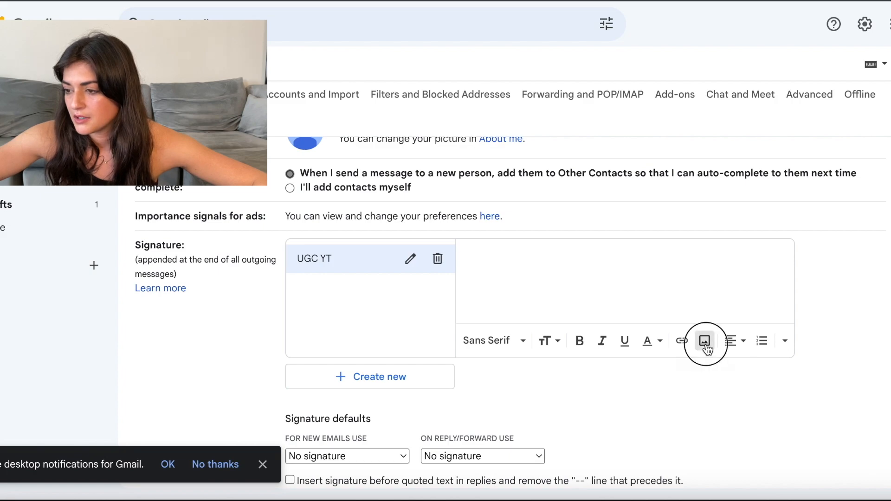
Step: Insert the downloaded Canva signature PNG into the UGC YT signature via image upload
{"action": "left_click", "coordinate": [704, 341]}
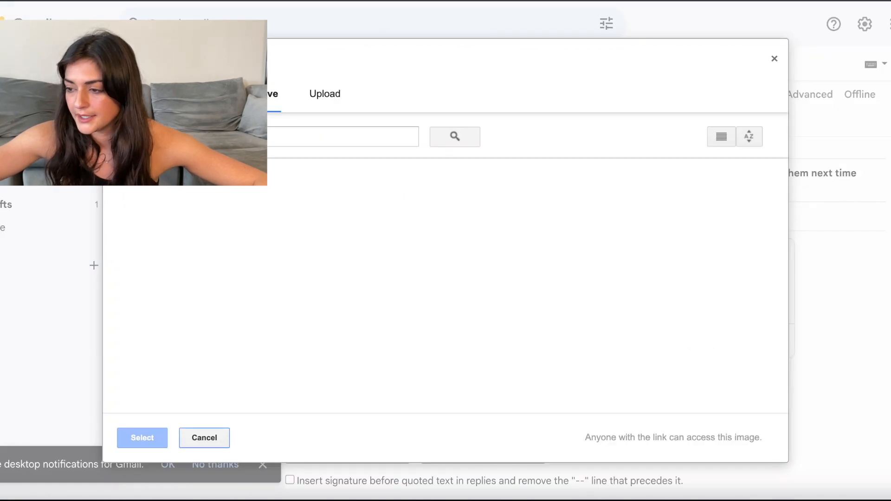
{"action": "left_click", "coordinate": [324, 93]}
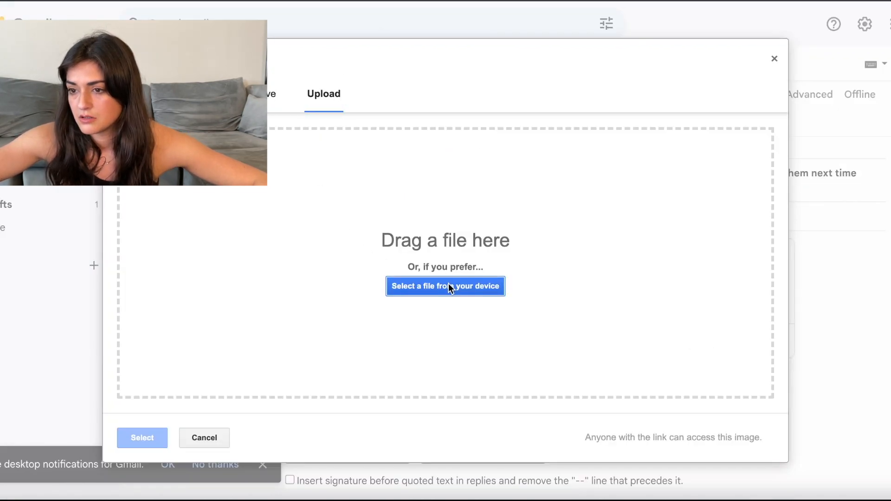
{"action": "left_click", "coordinate": [445, 286]}
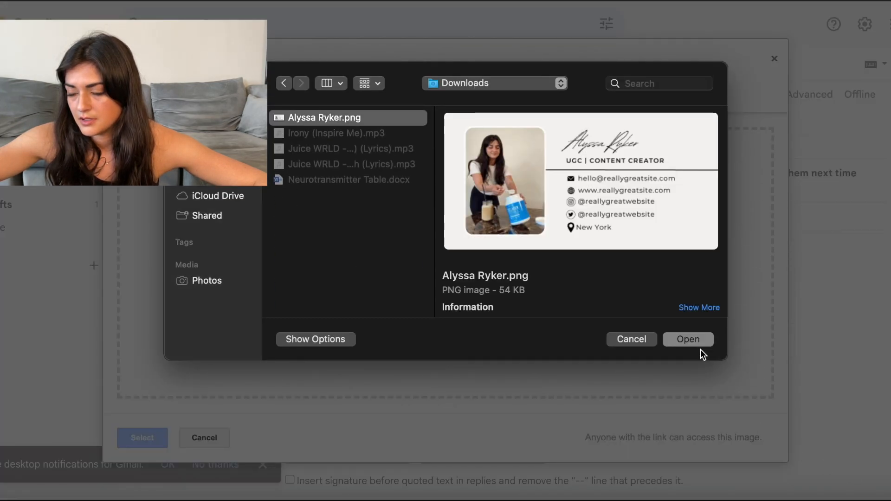
{"action": "left_click", "coordinate": [687, 340]}
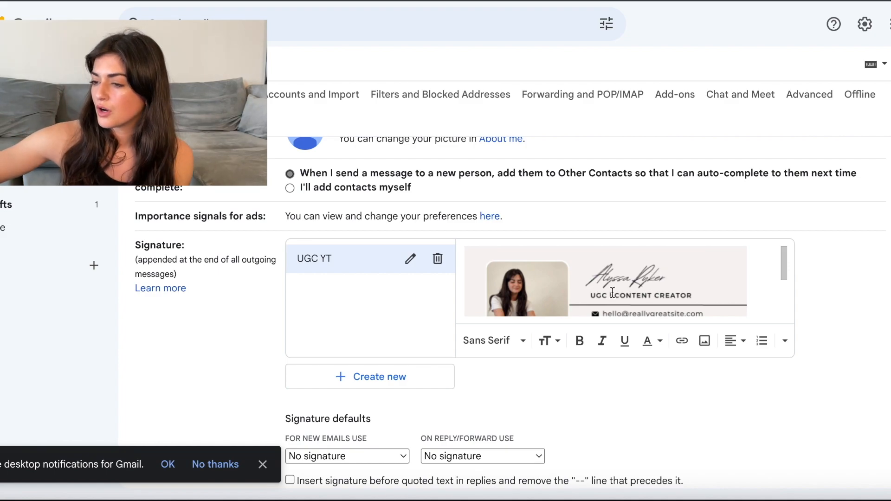
Step: Set UGC YT as the signature for new emails and No signature for replies and forwards
{"action": "scroll", "scroll_direction": "down", "scroll_amount": 3}
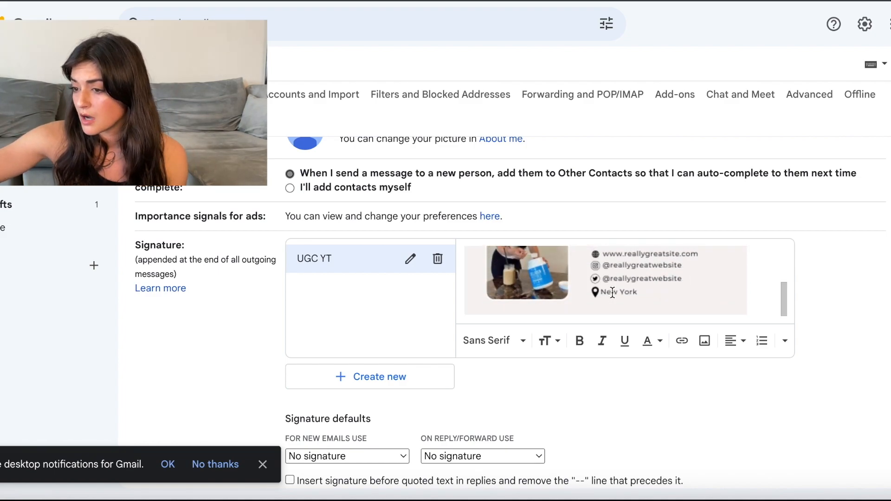
{"action": "scroll", "scroll_direction": "down", "scroll_amount": 3}
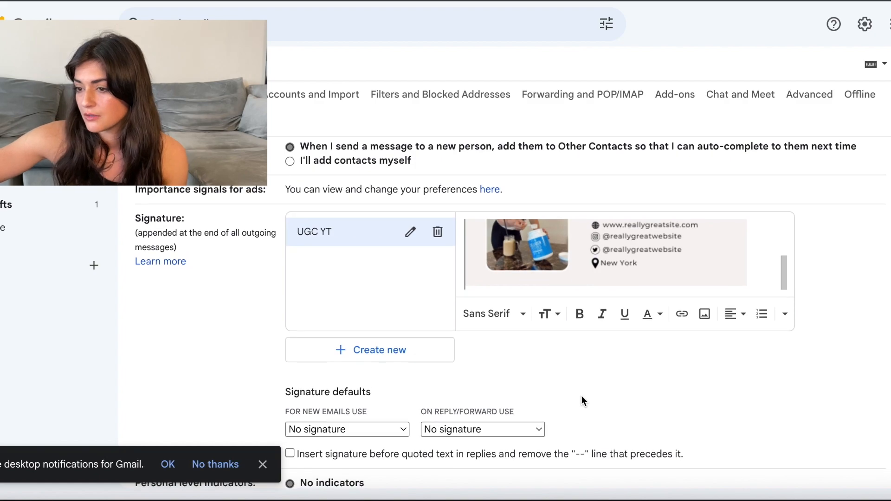
{"action": "scroll", "scroll_direction": "down", "scroll_amount": 3}
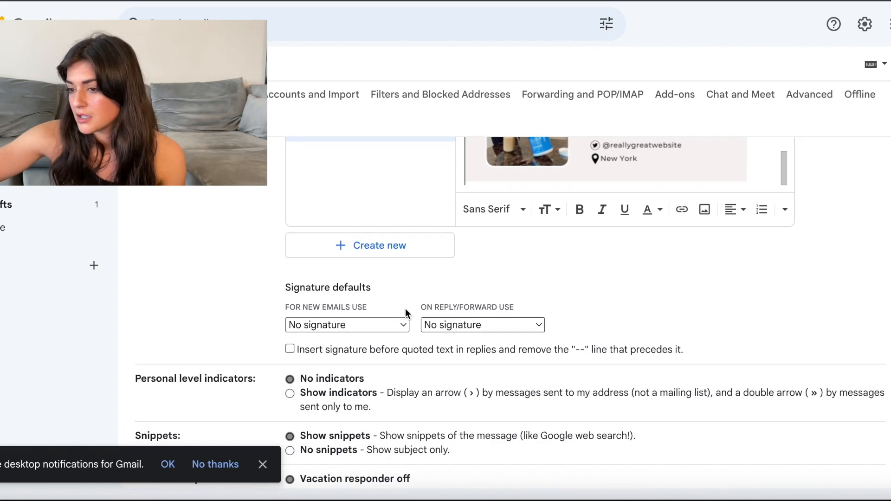
{"action": "mouse_move", "coordinate": [324, 315]}
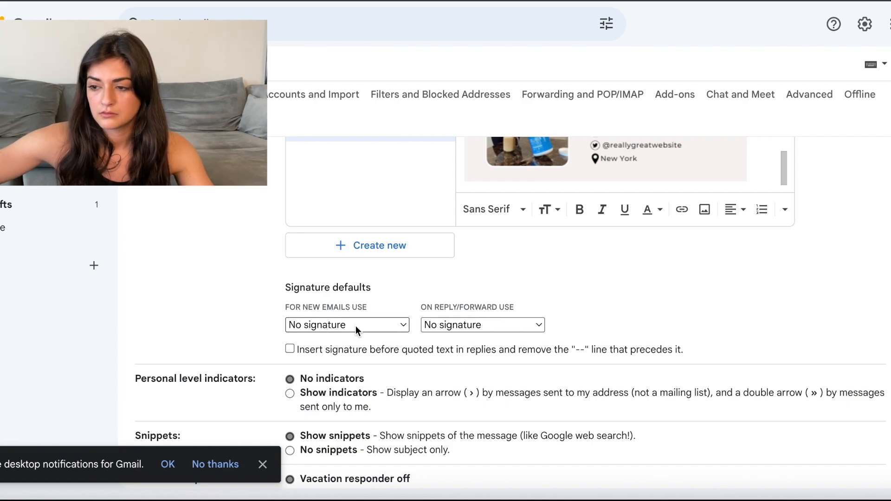
{"action": "left_click", "coordinate": [346, 325]}
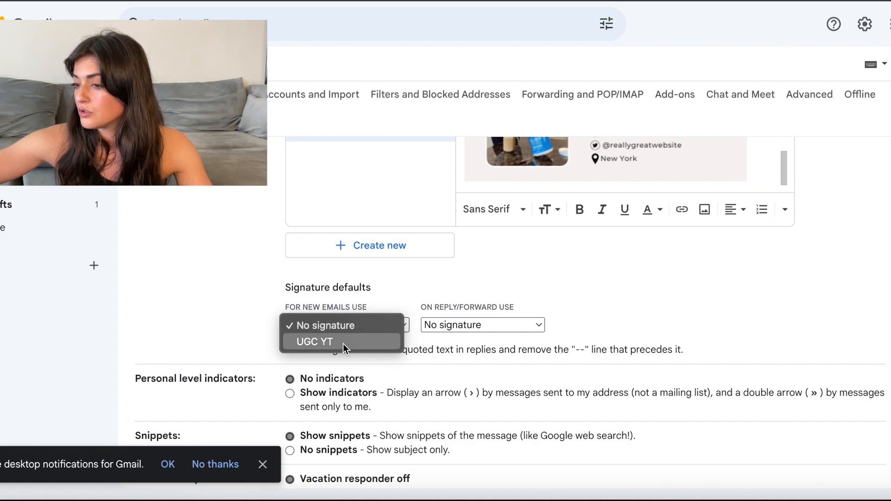
{"action": "left_click", "coordinate": [338, 325]}
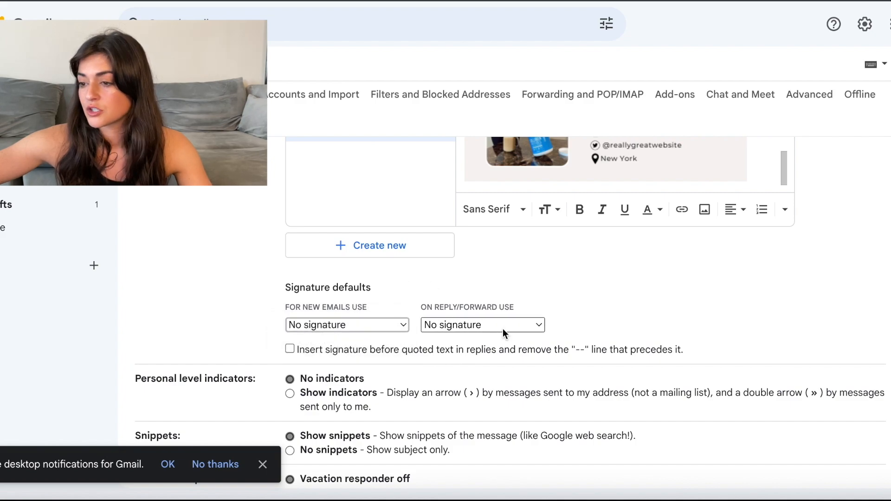
{"action": "left_click", "coordinate": [482, 325]}
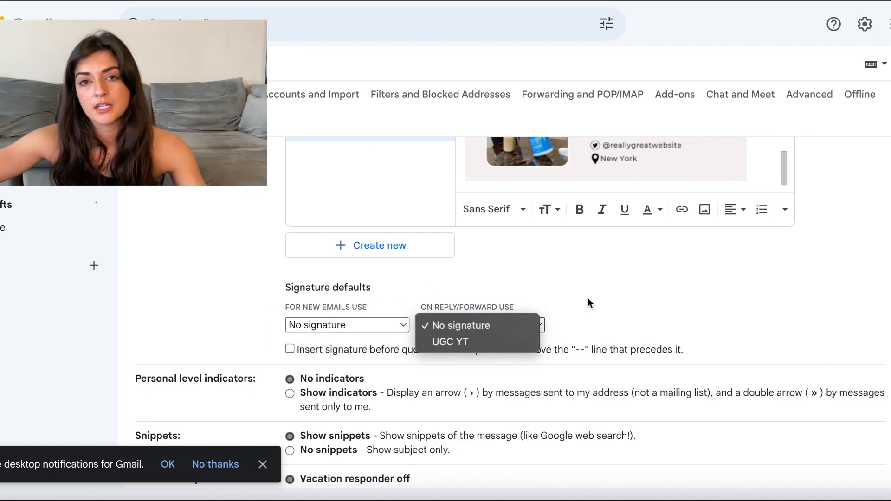
{"action": "left_click", "coordinate": [460, 324]}
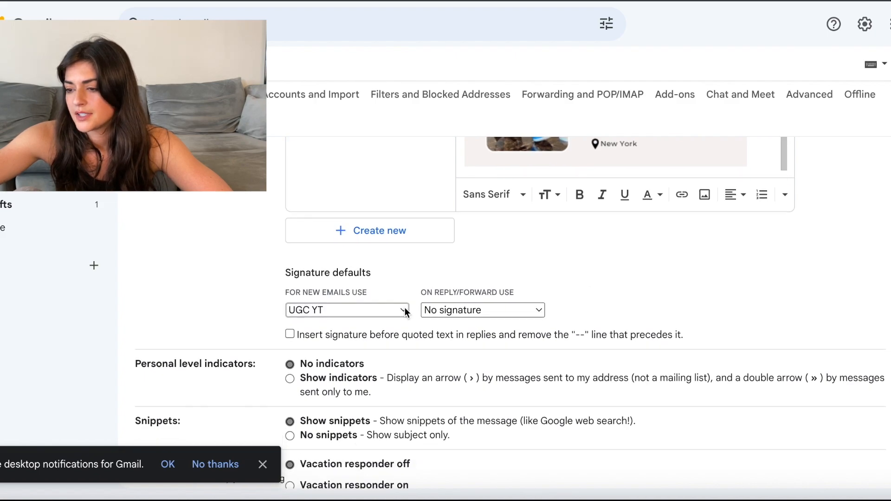
{"action": "scroll", "scroll_direction": "down", "scroll_amount": 3}
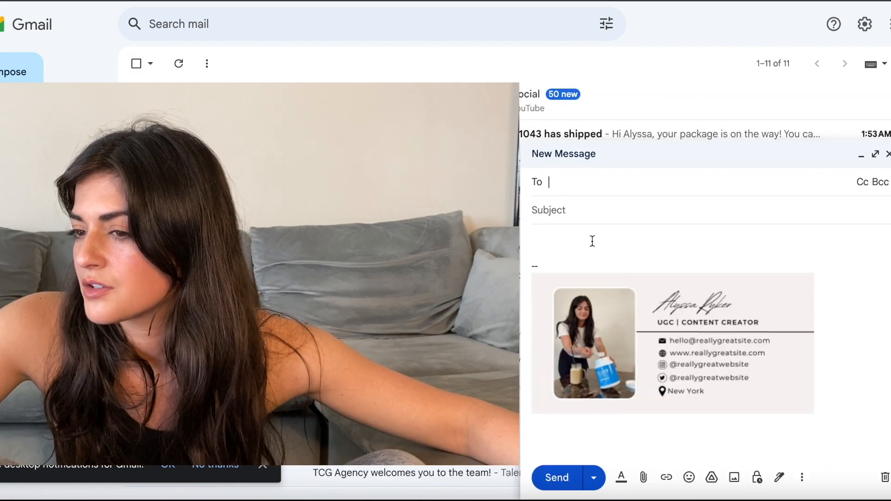
Step: Type placeholder test text into the message body above the appended signature image
{"action": "type", "text": "urhfwjnakfmkjanefjnresjk"}
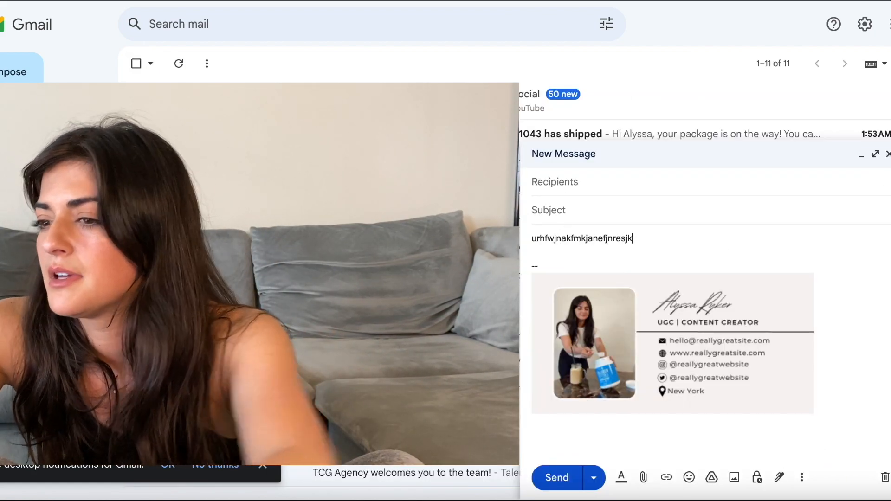
{"action": "type", "text": "l"}
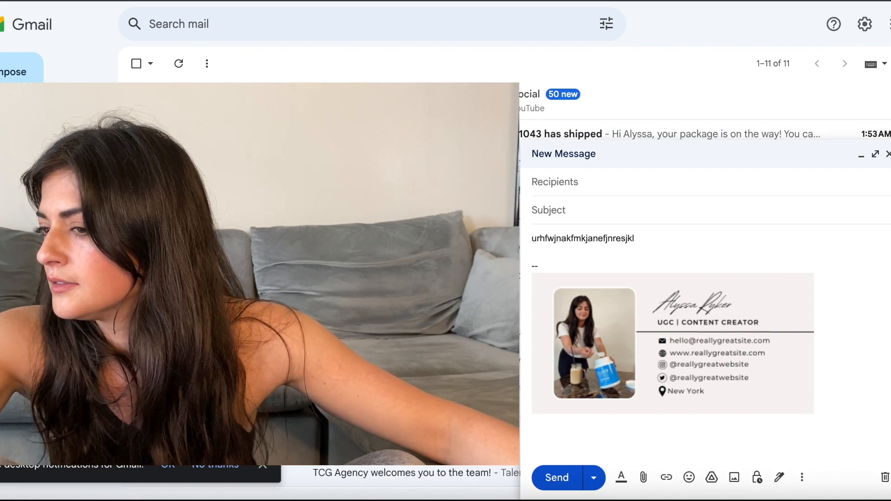